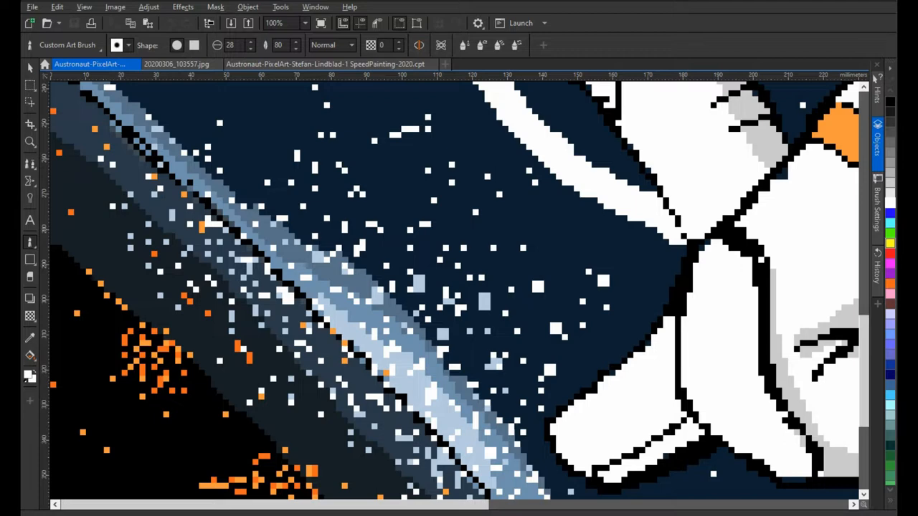
mouse_move(445, 64)
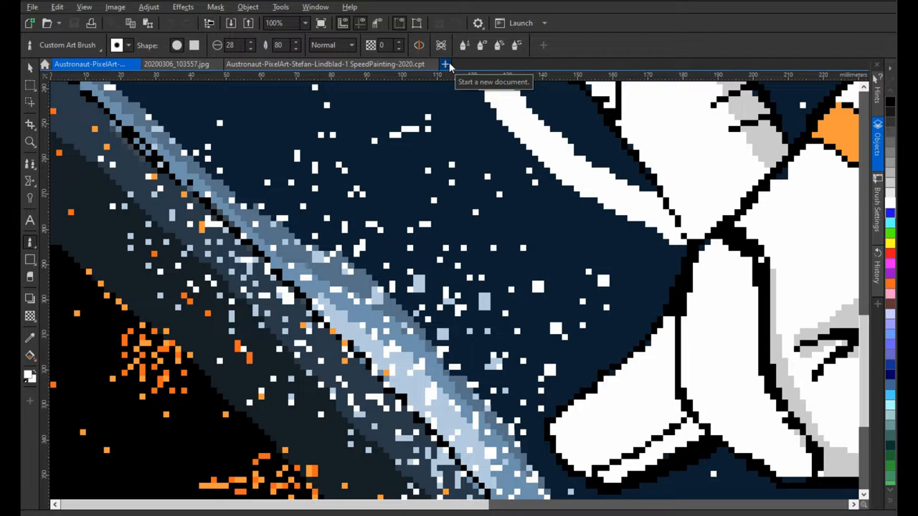
mouse_move(547, 70)
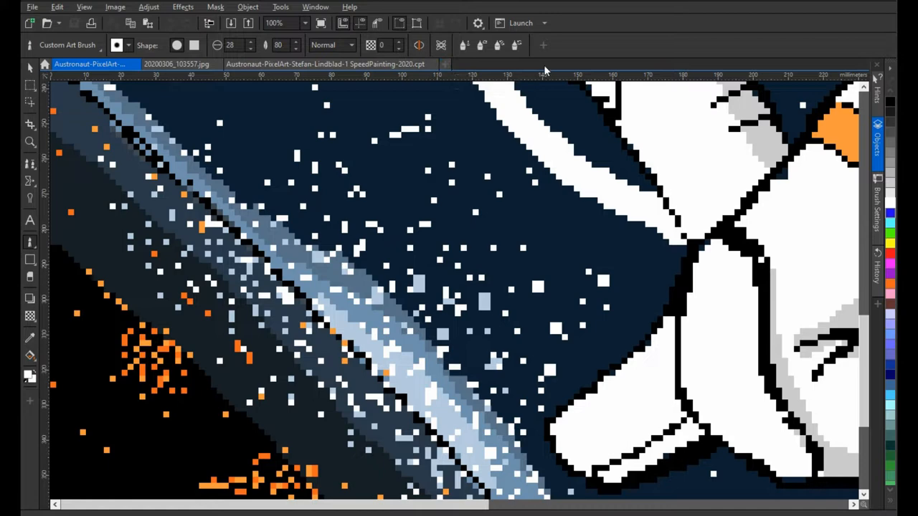
mouse_move(443, 65)
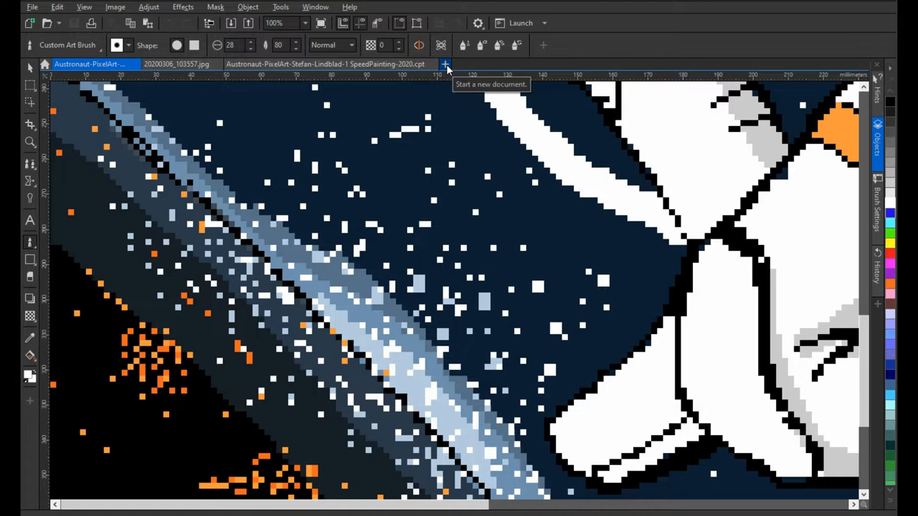
Start a new document to bring up the Create a New Image dialog
click(445, 65)
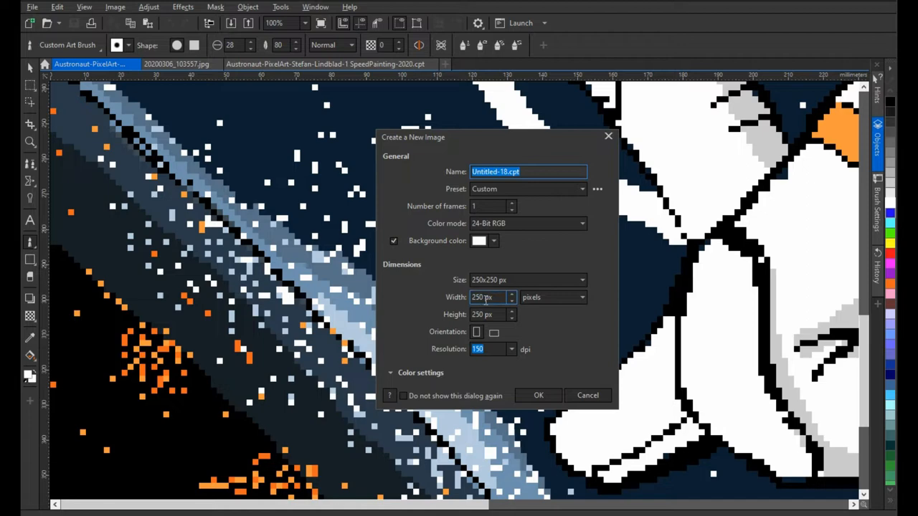
Confirm a new blank white 250 × 250 px image at 150 dpi
click(488, 297)
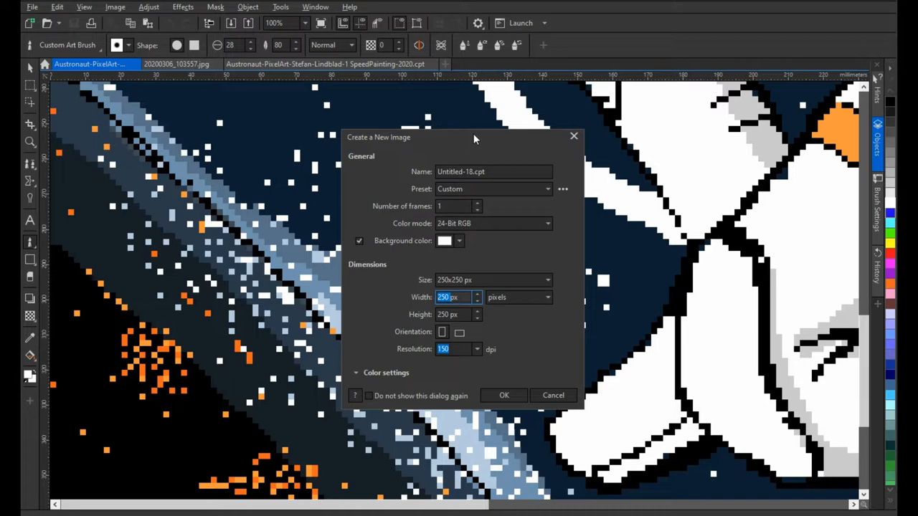
drag(474, 137, 511, 142)
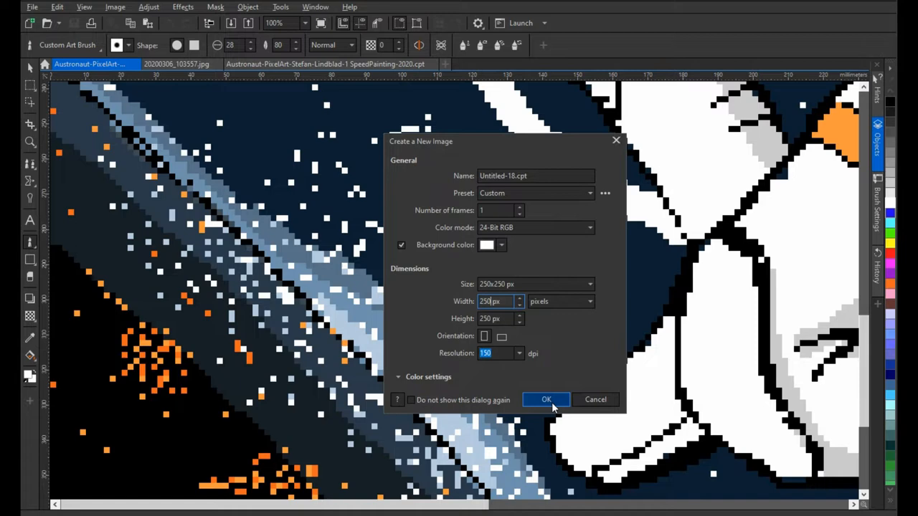
click(545, 399)
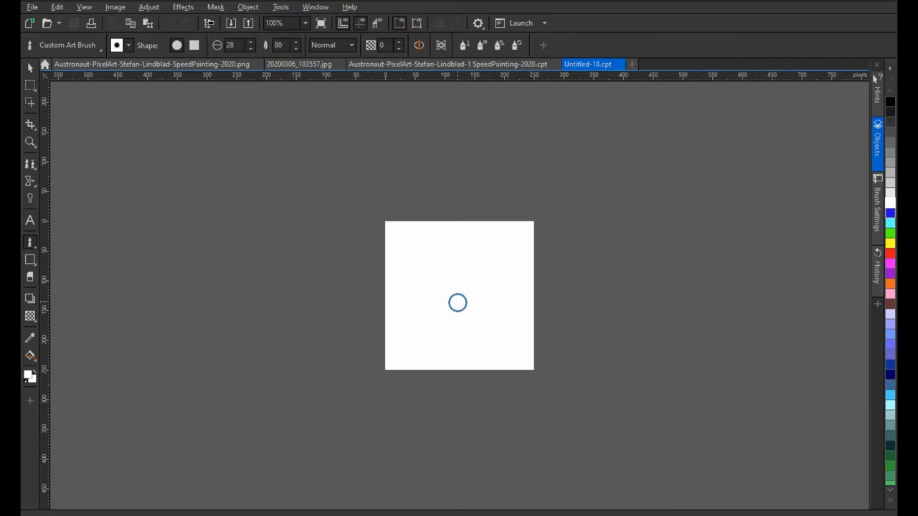
Browse the Image and View menus and turn on the rulers
click(114, 8)
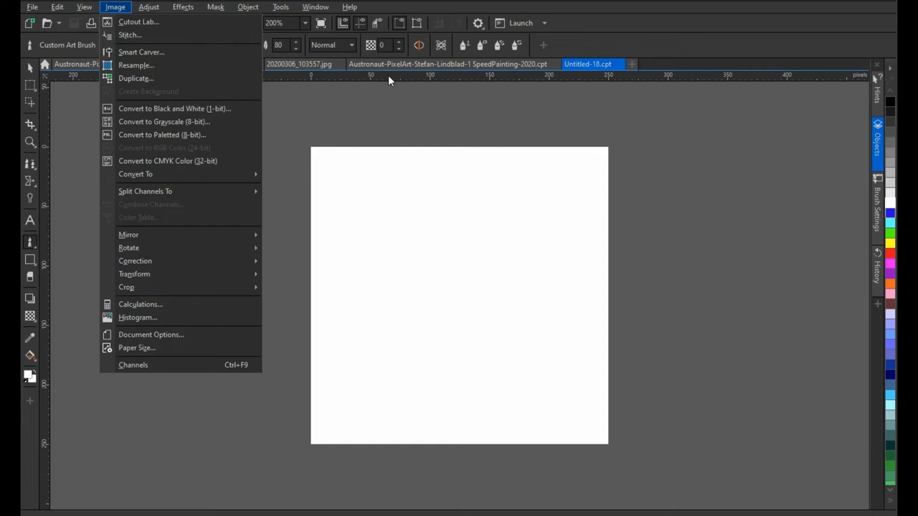
click(83, 5)
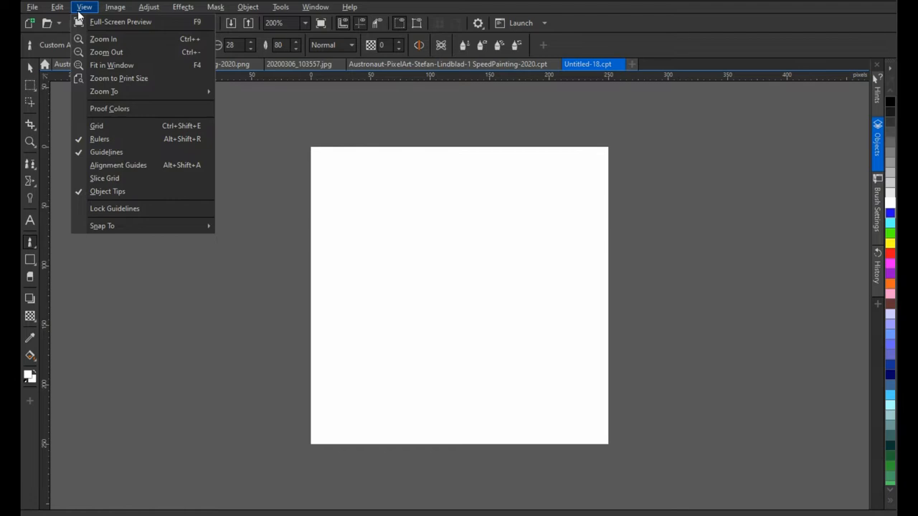
mouse_move(101, 138)
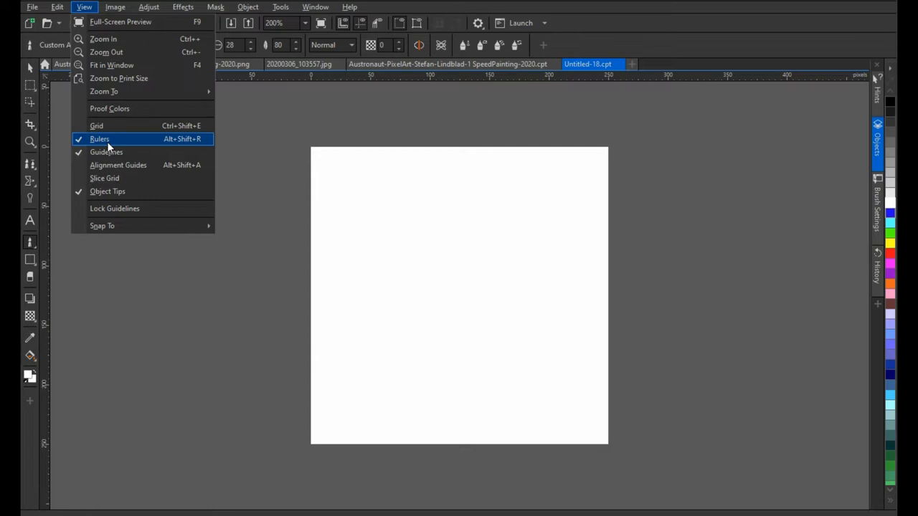
click(106, 152)
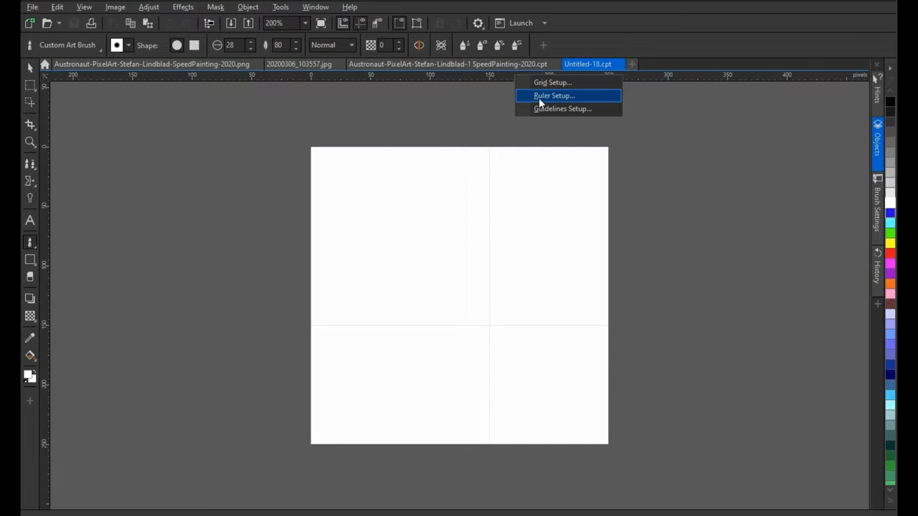
mouse_move(545, 103)
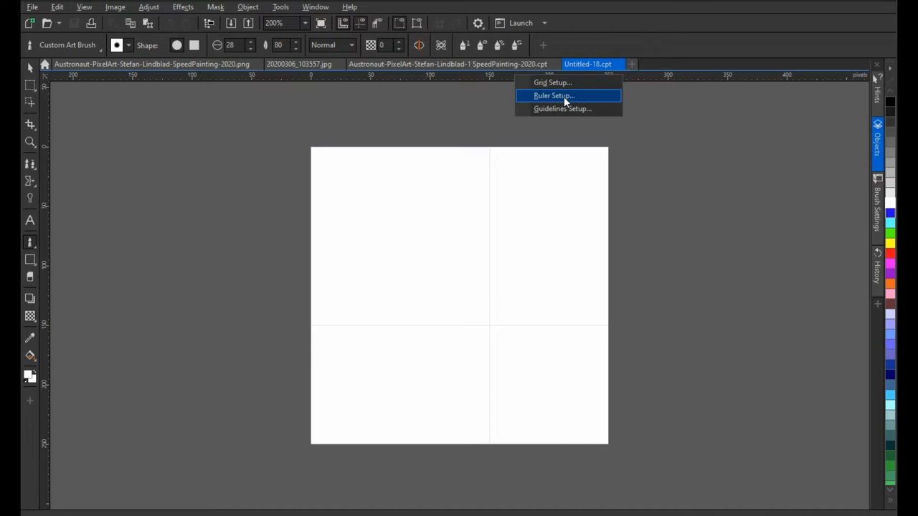
Set a 1 px grid with Snap to grid and Show grid, keeping the grid colour
click(554, 94)
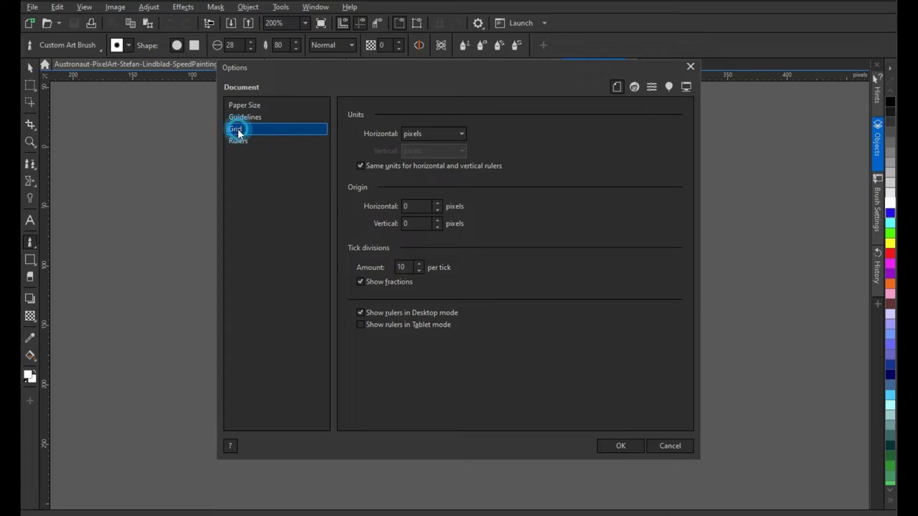
click(235, 129)
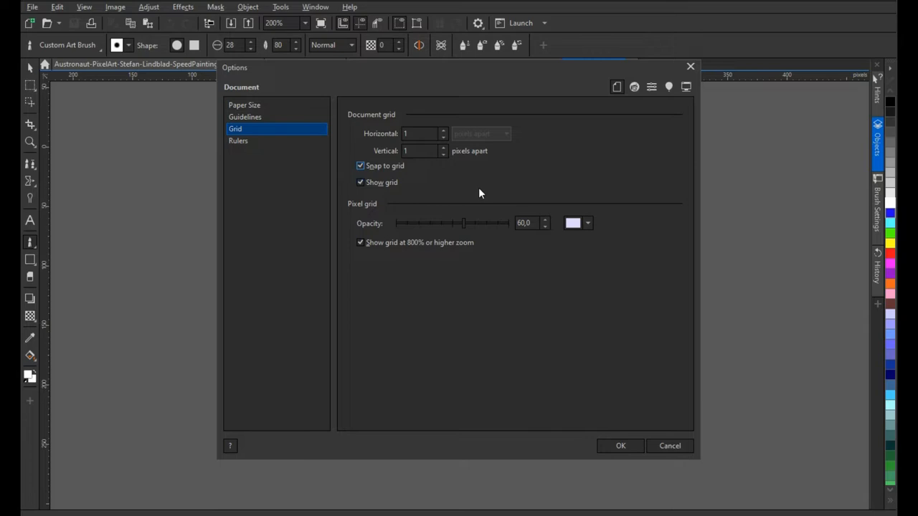
mouse_move(528, 315)
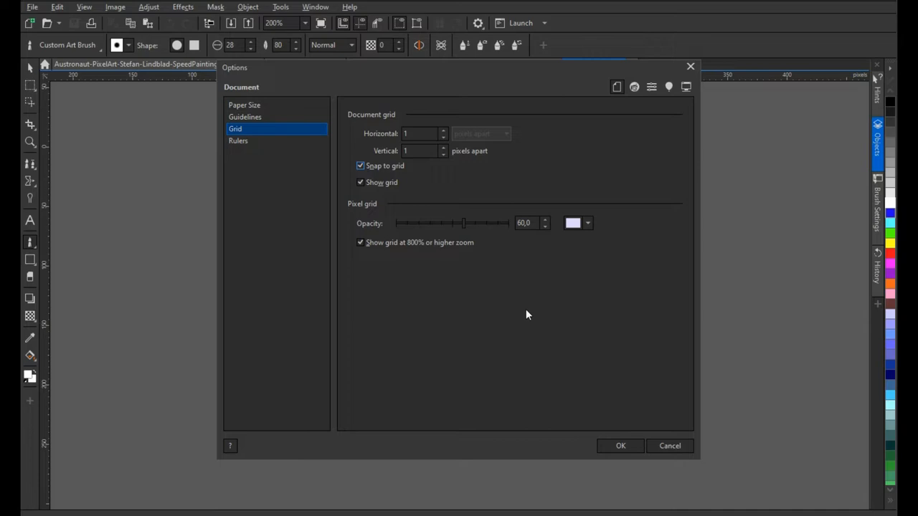
click(587, 224)
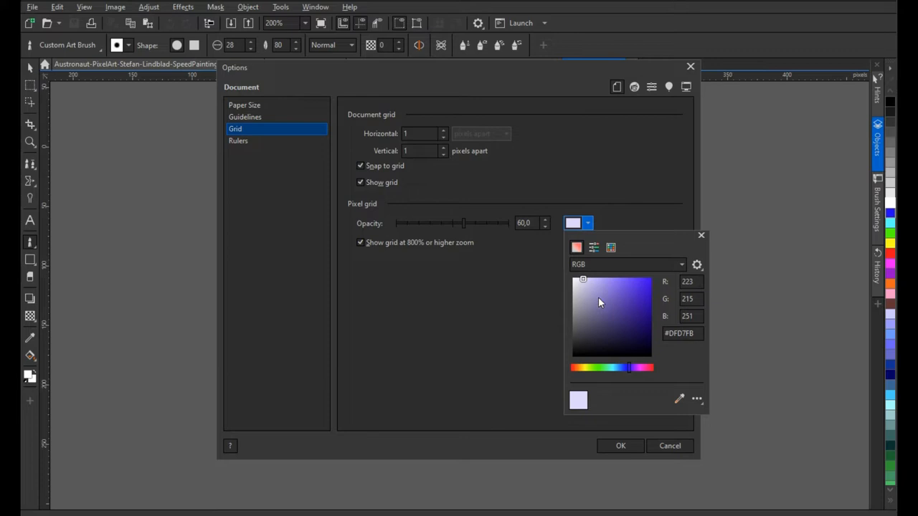
click(700, 235)
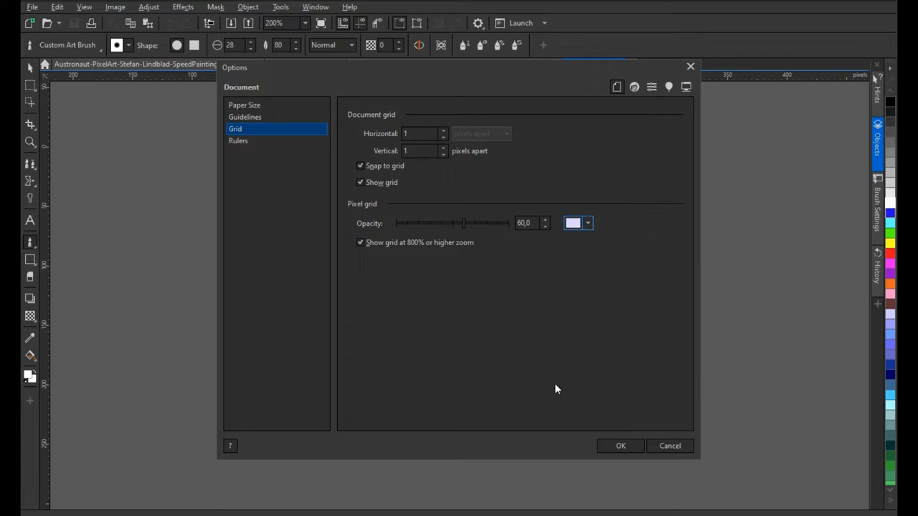
click(620, 445)
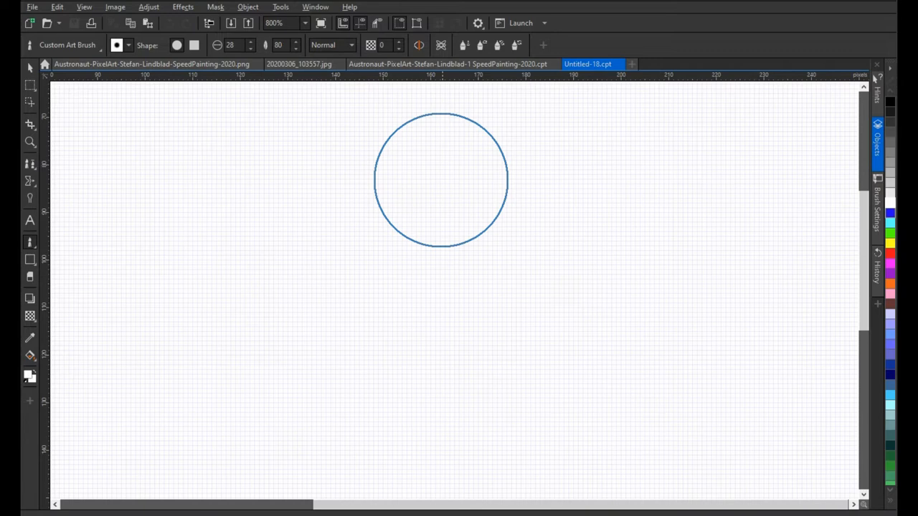
Pick the Custom Art Brush at size 1 and paint black test strokes on Object 1
drag(442, 178, 402, 294)
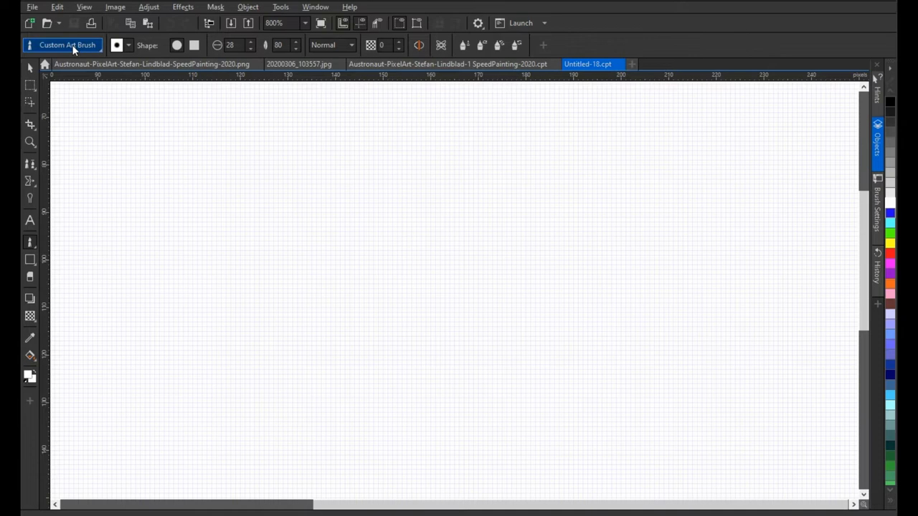
click(129, 45)
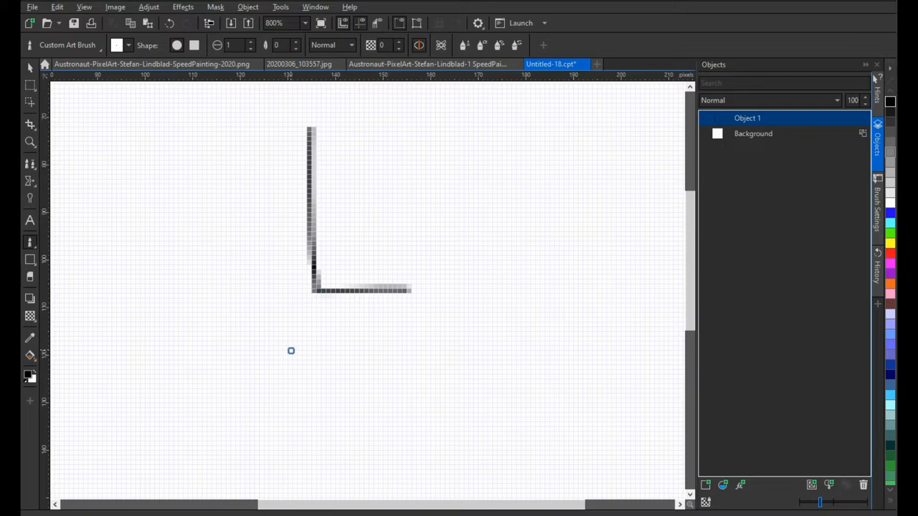
mouse_move(282, 176)
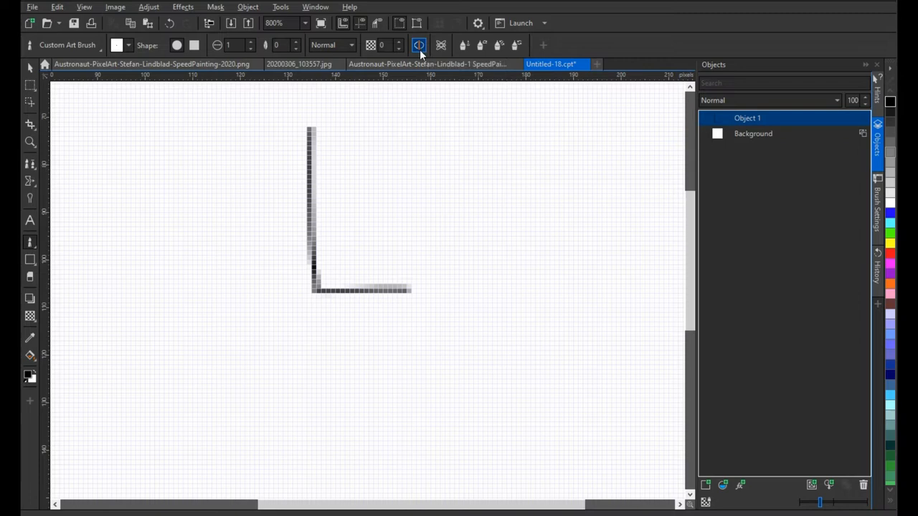
drag(447, 123, 453, 287)
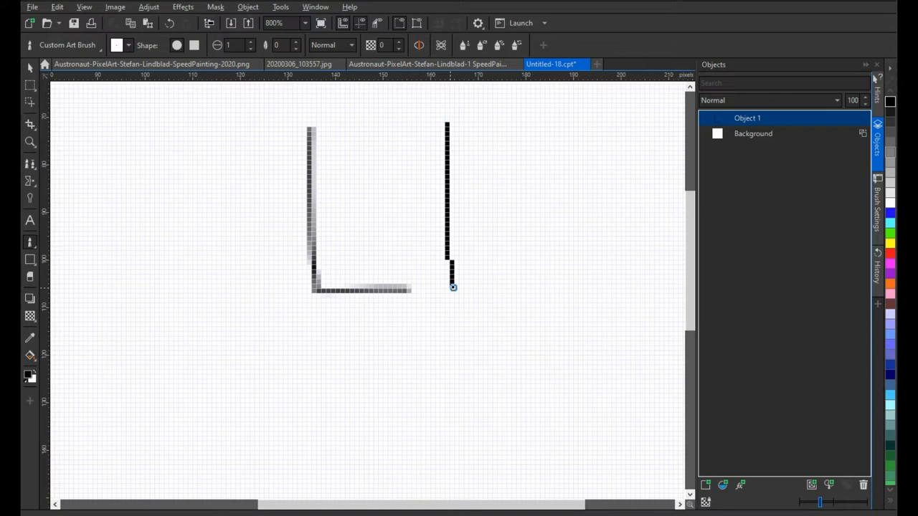
drag(452, 290, 559, 290)
text(3)
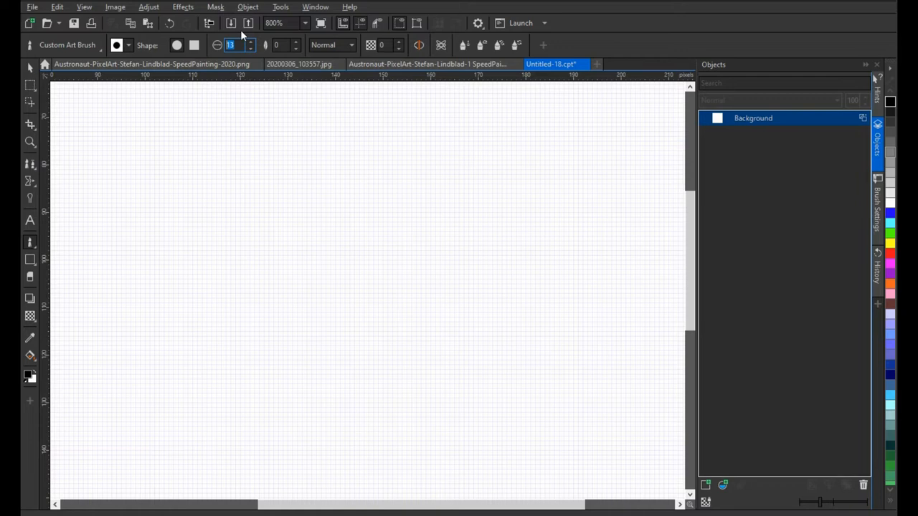
mouse_move(478, 45)
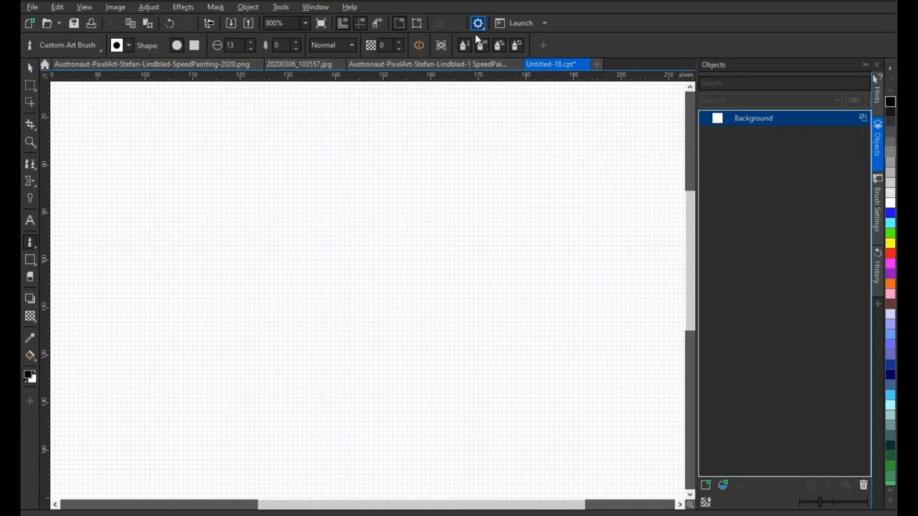
mouse_move(501, 121)
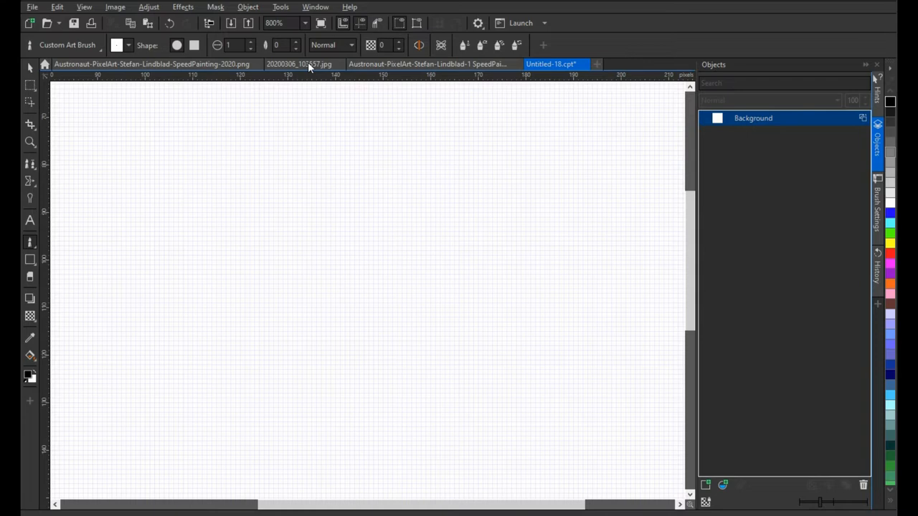
Switch to the astronaut sketch JPG and select its photo object for copying
click(308, 63)
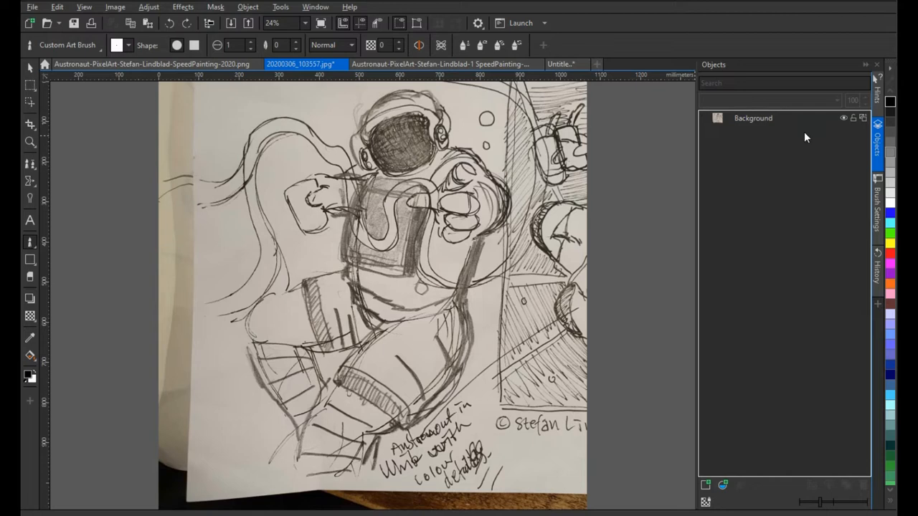
mouse_move(863, 117)
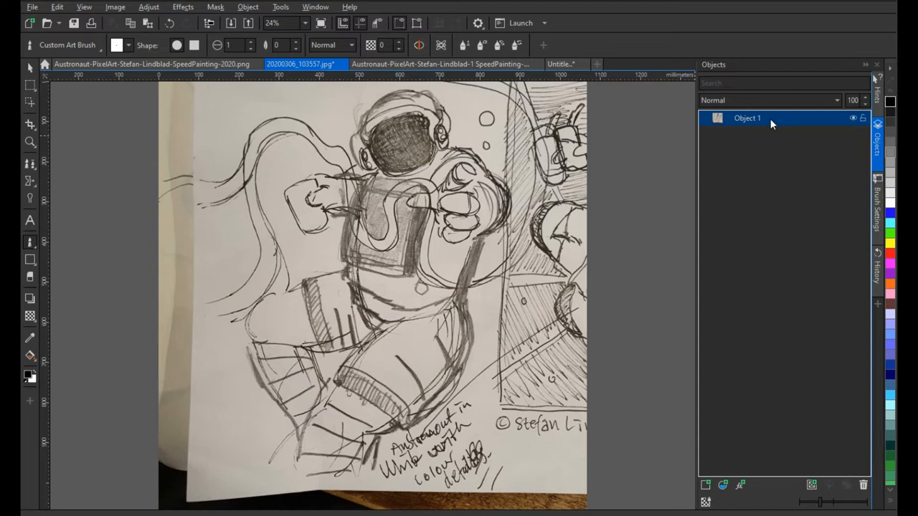
click(554, 63)
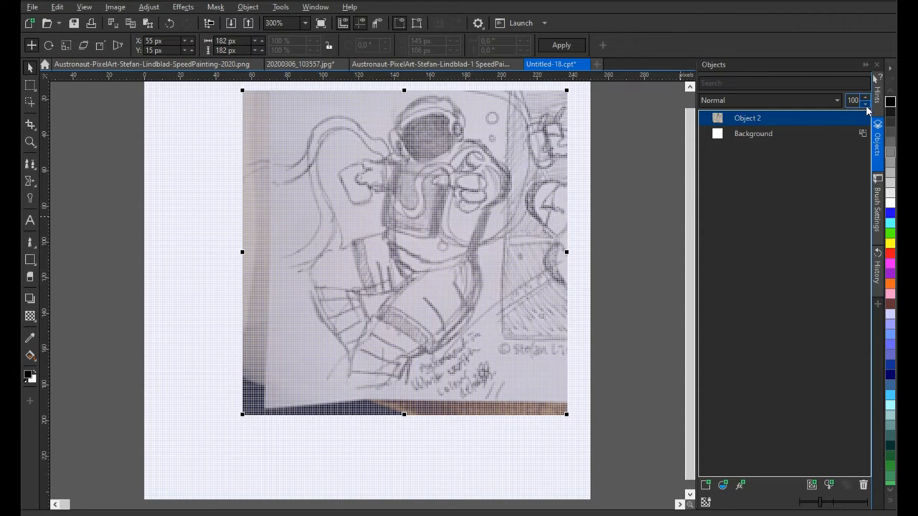
Lower Object 2's opacity from 100 to 50
click(864, 103)
text(50)
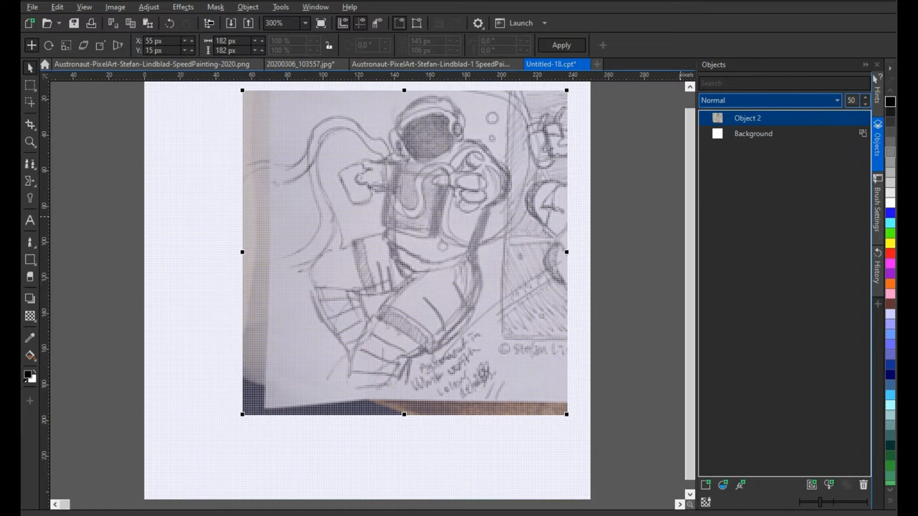
click(792, 84)
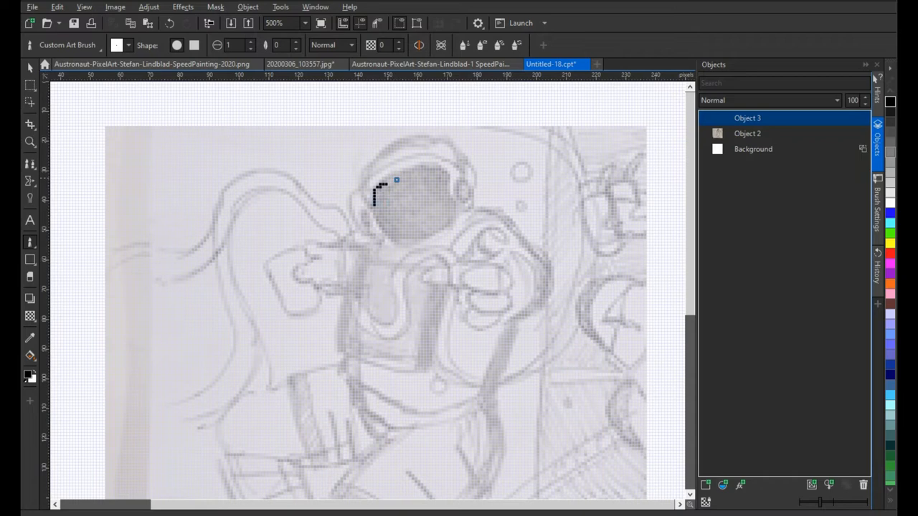
Trace the helmet, arm line and raised glove in black 1 px outlines
drag(399, 180, 367, 185)
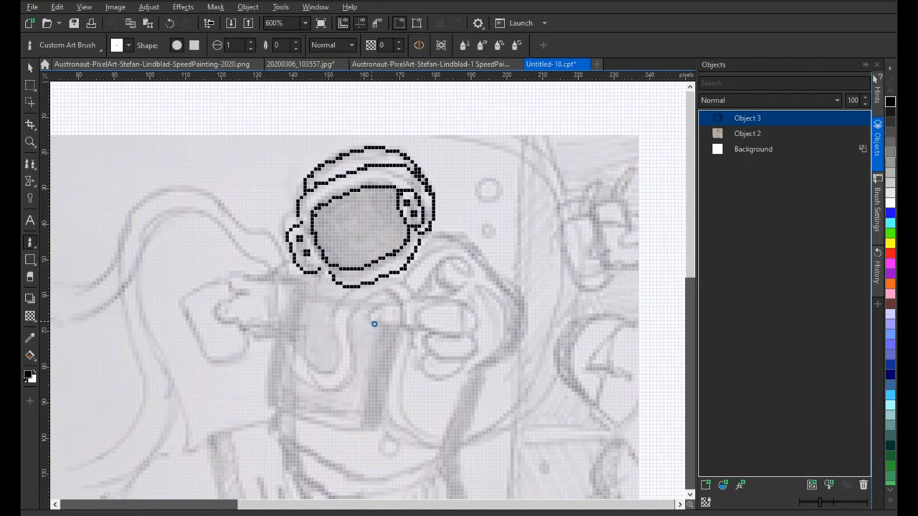
drag(370, 316, 414, 295)
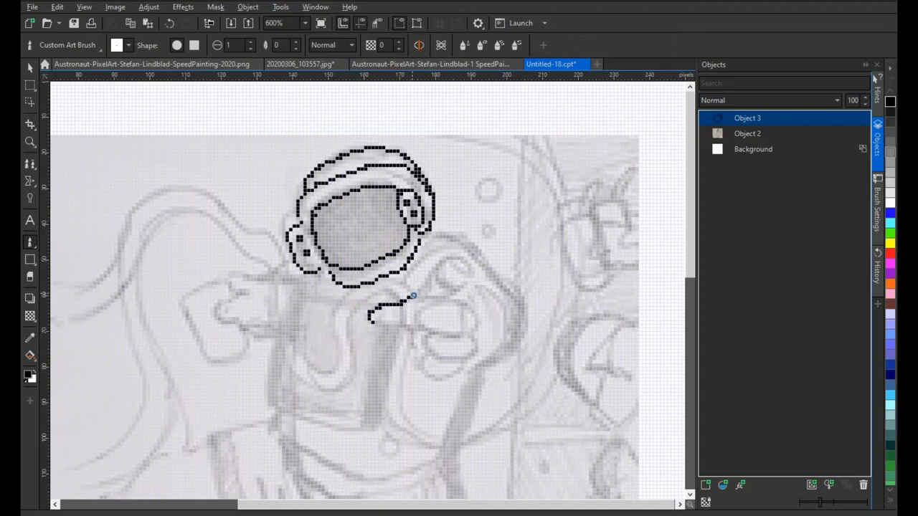
drag(387, 308, 466, 273)
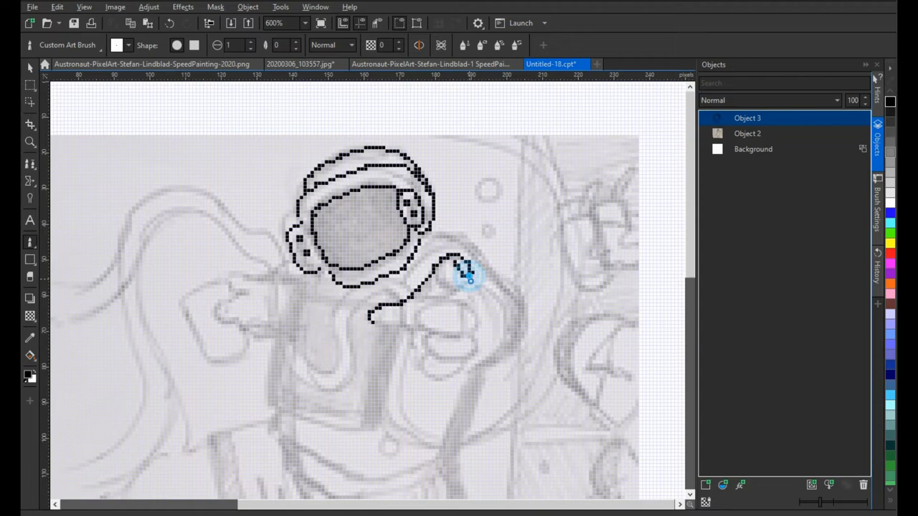
drag(470, 275, 423, 330)
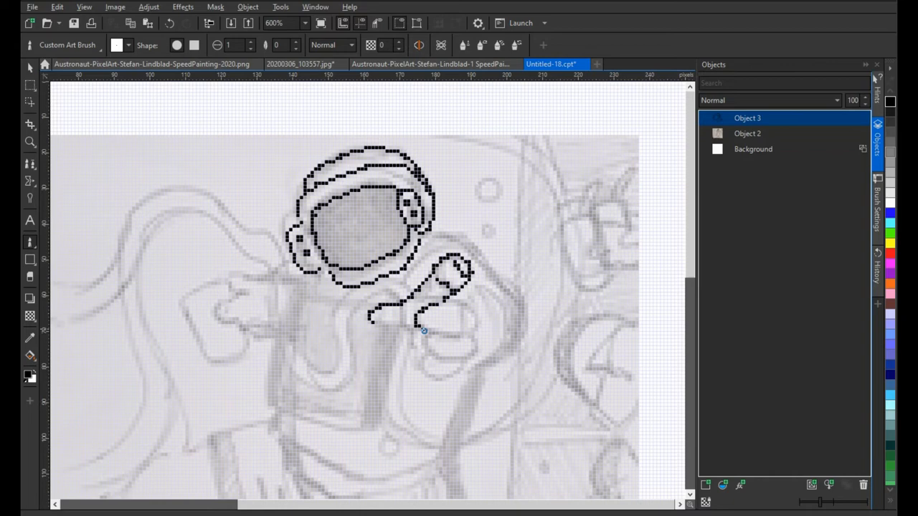
drag(423, 330, 476, 350)
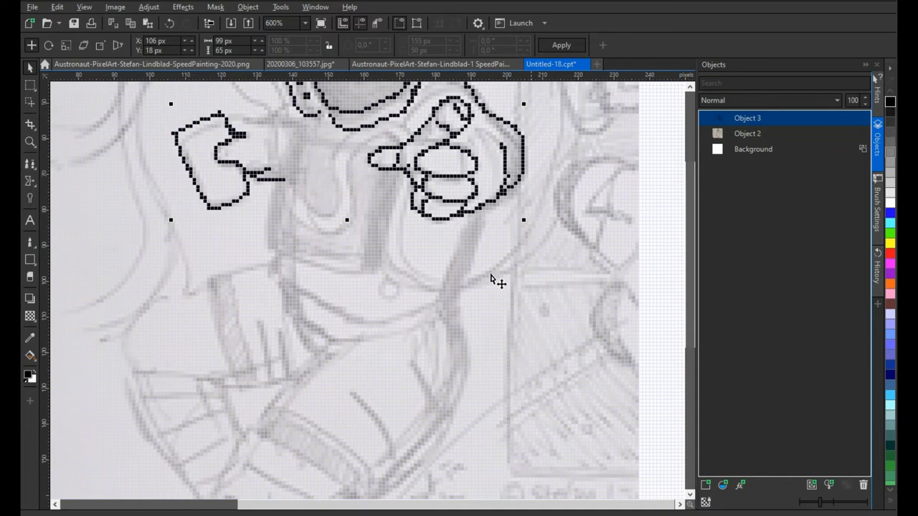
Trace the torso down to the legs, adding pixels to the leg outline
drag(466, 208, 456, 399)
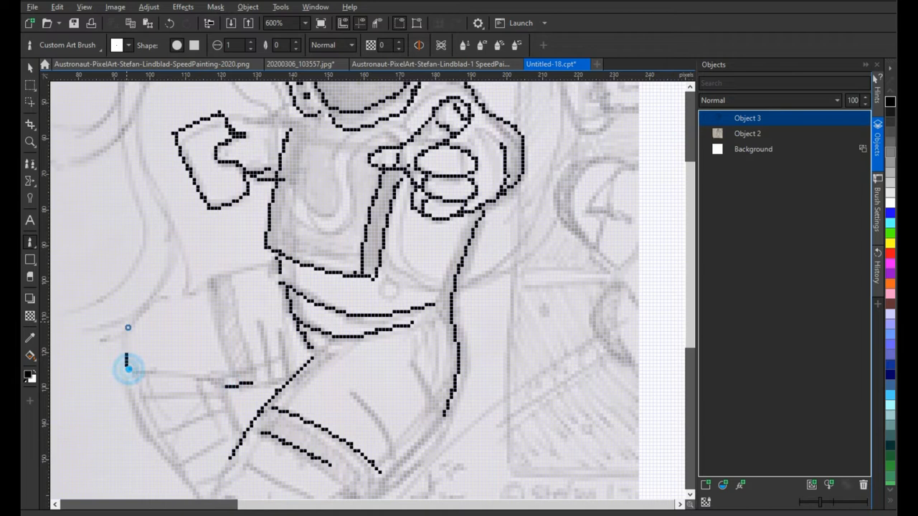
scroll(down, 3)
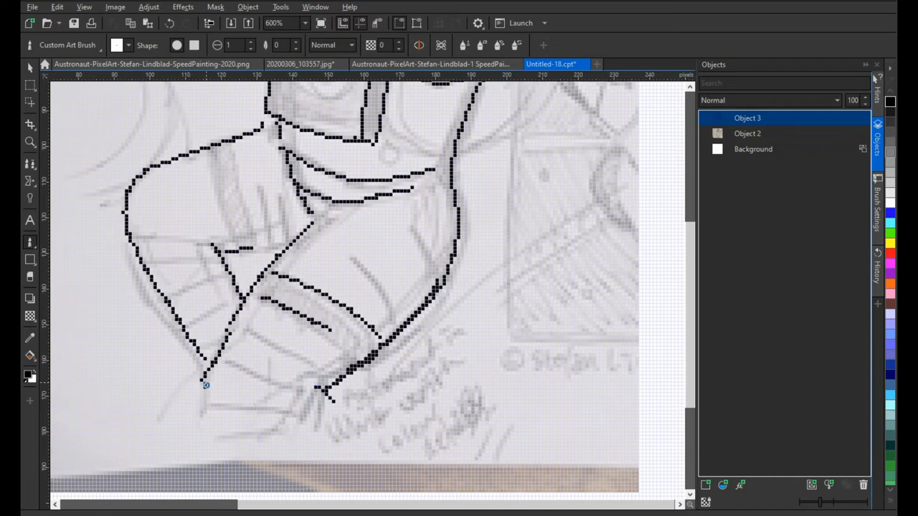
click(745, 134)
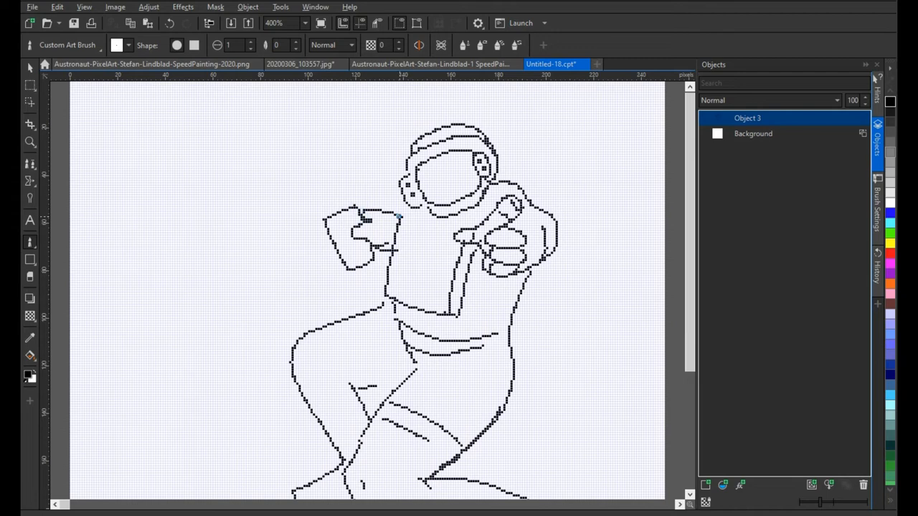
Add a new object for the slate-blue backdrop fill
click(757, 140)
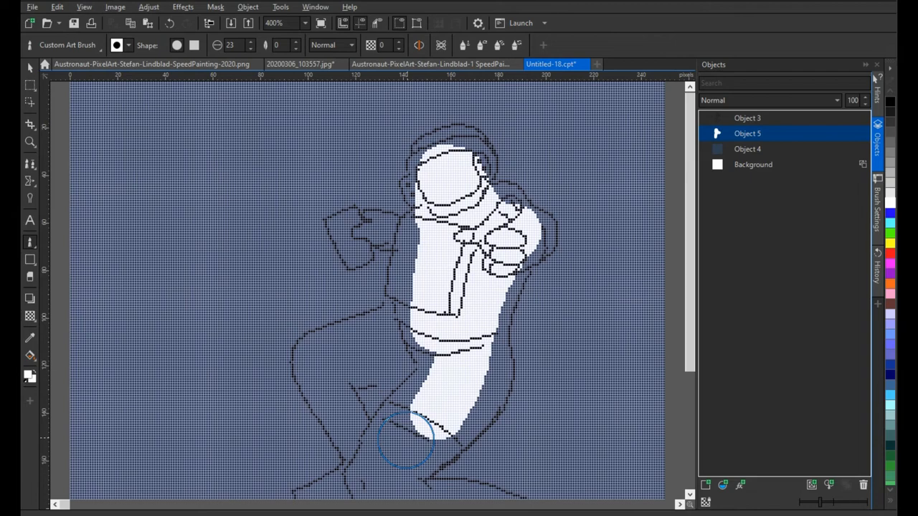
Fill the right leg of the suit white, then switch to the finished Austronaut-PixelArt document
scroll(down, 3)
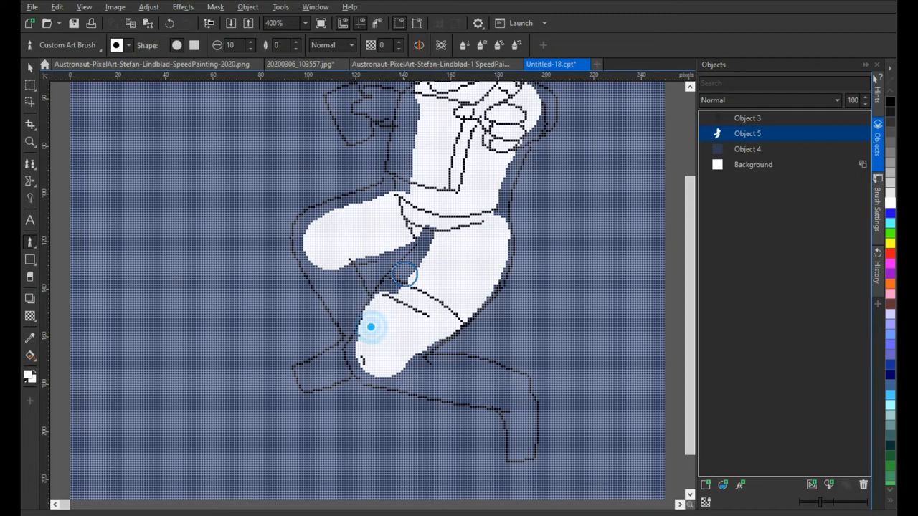
drag(373, 327, 404, 190)
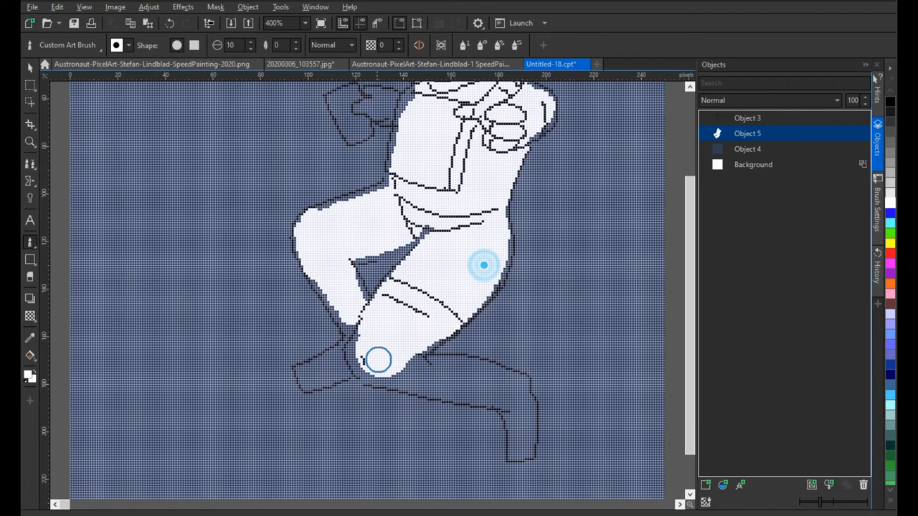
drag(480, 265, 409, 379)
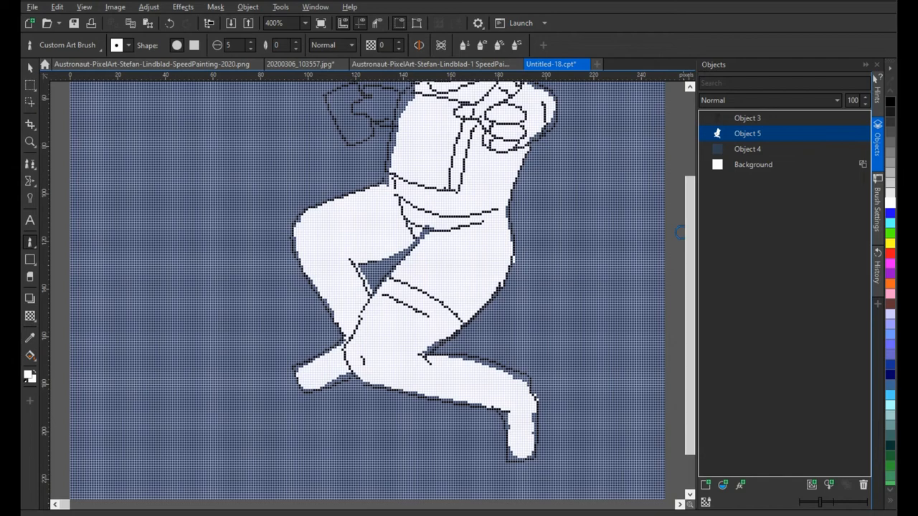
click(394, 64)
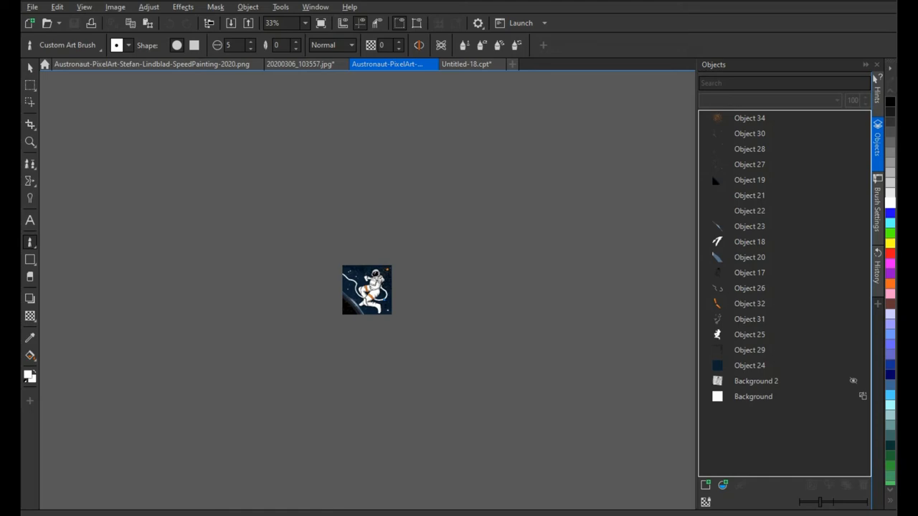
Zoom to 300% and browse the Image menu commands
text(300)
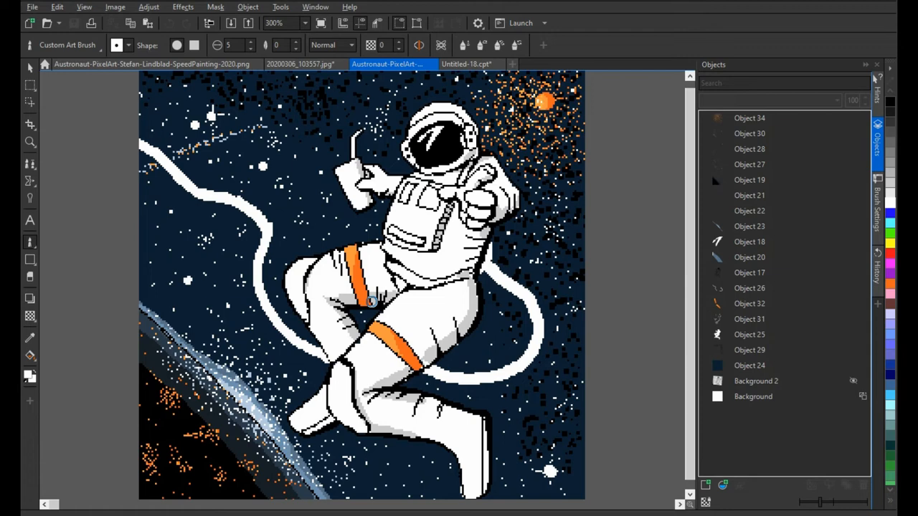
click(115, 7)
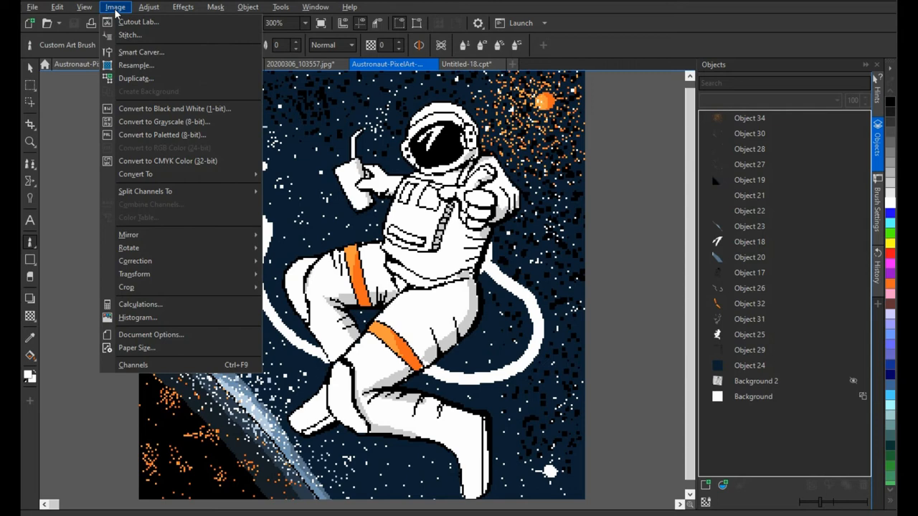
In Resample, try Nearest neighbor, enter a 5000-pixel width and 300 dpi resolution
click(141, 65)
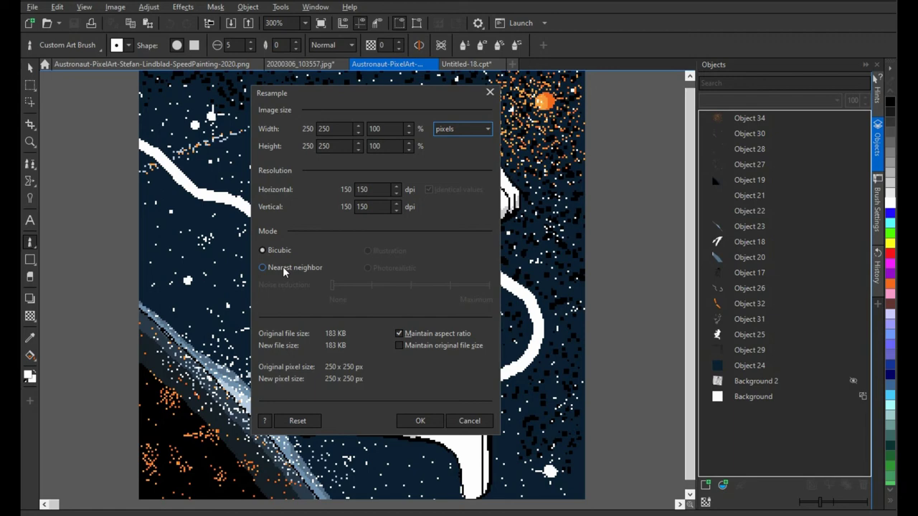
mouse_move(295, 270)
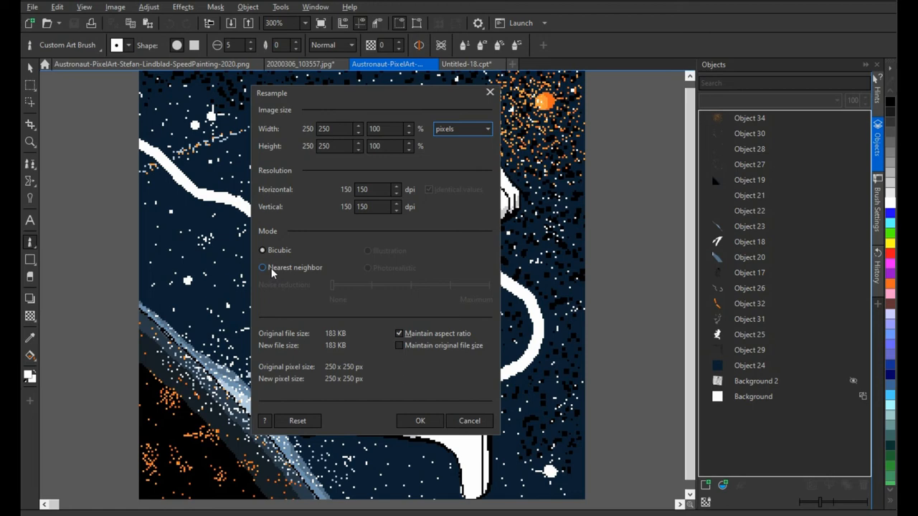
click(261, 269)
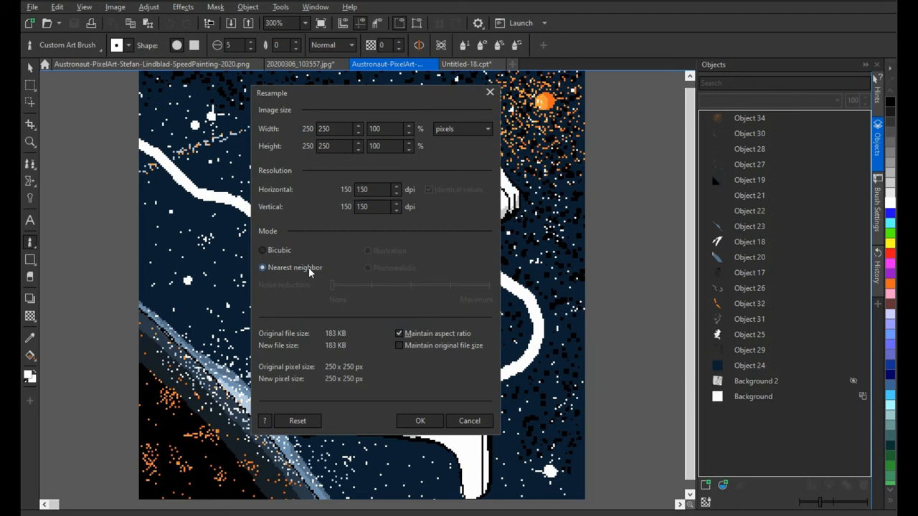
click(261, 249)
text(2)
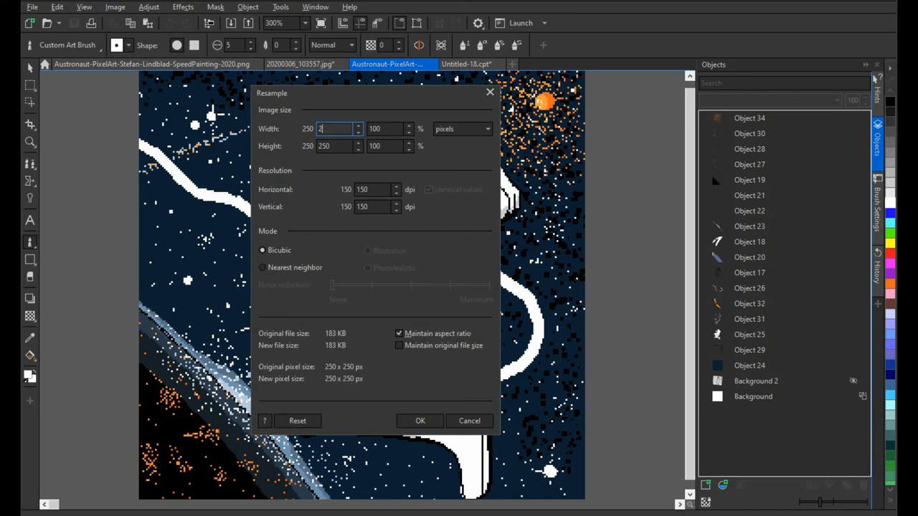
text(500)
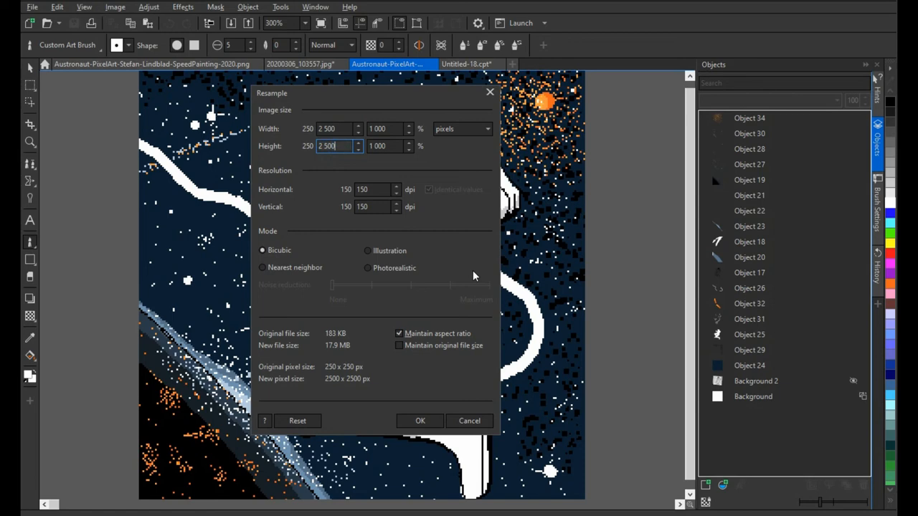
text(300)
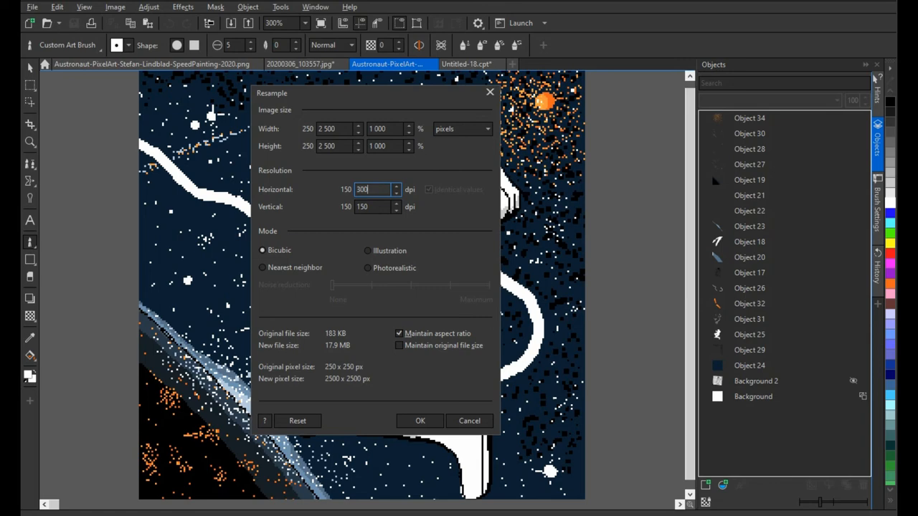
click(419, 422)
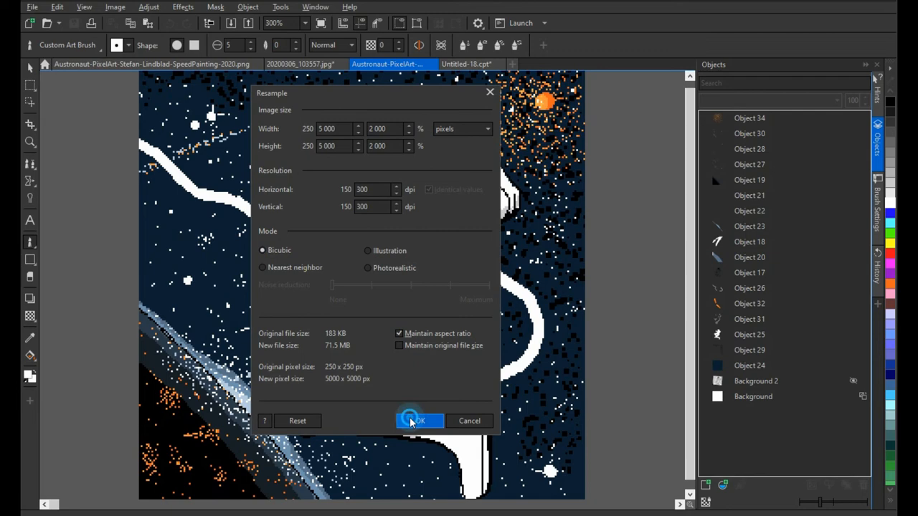
Confirm the 5000×5000 px resample and return to the Image menu
click(418, 422)
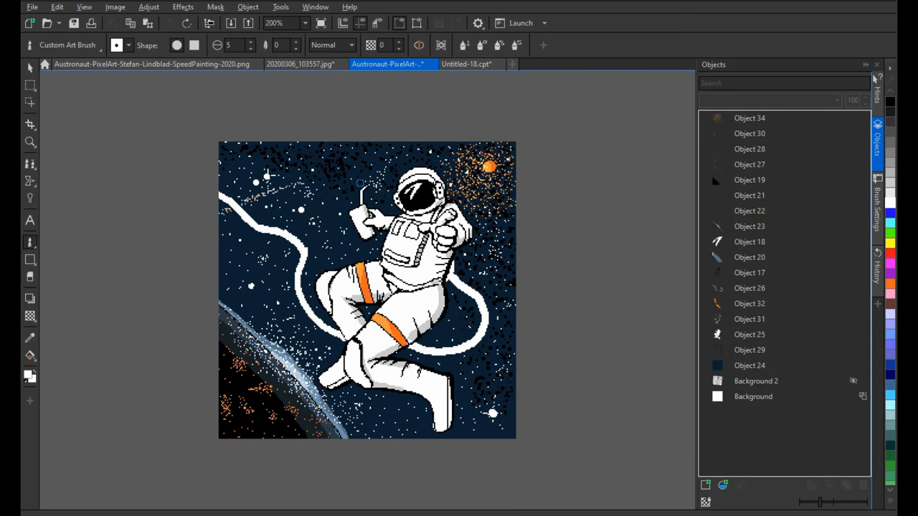
click(112, 9)
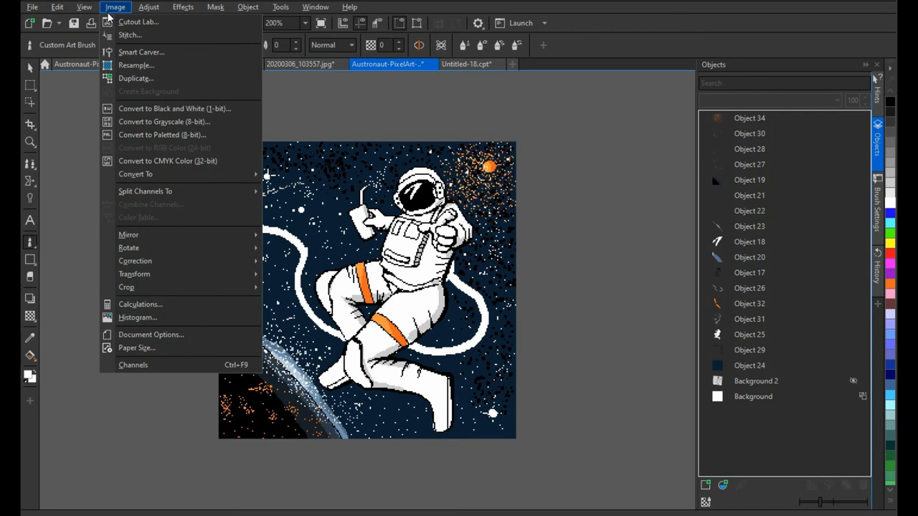
In Resample, choose Nearest neighbor and enter a 2500-pixel width with aspect ratio kept
click(136, 66)
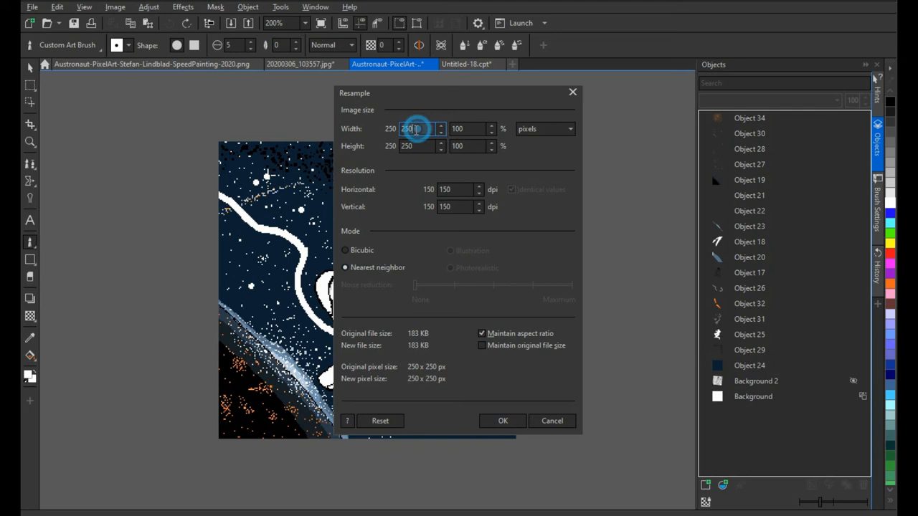
text(2500)
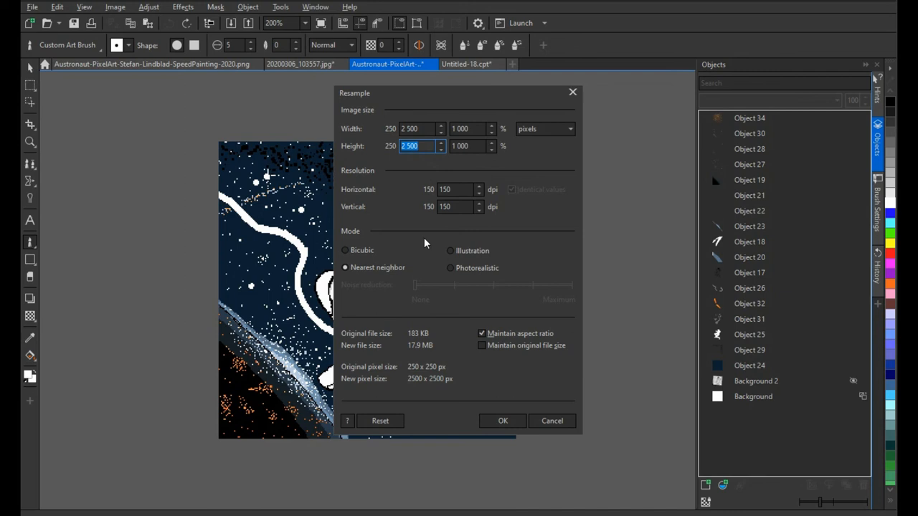
mouse_move(508, 360)
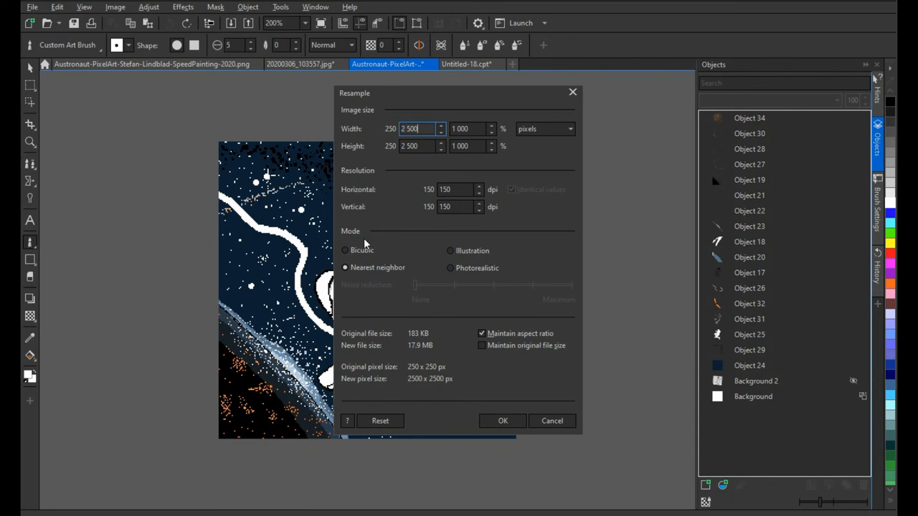
Apply the 2500×2500 px nearest-neighbor resample and inspect the crisp pixels
click(502, 422)
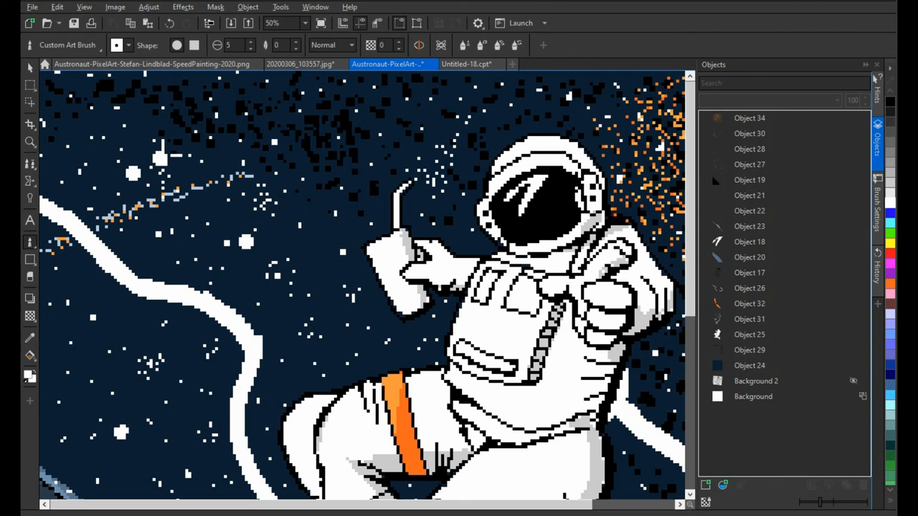
mouse_move(689, 180)
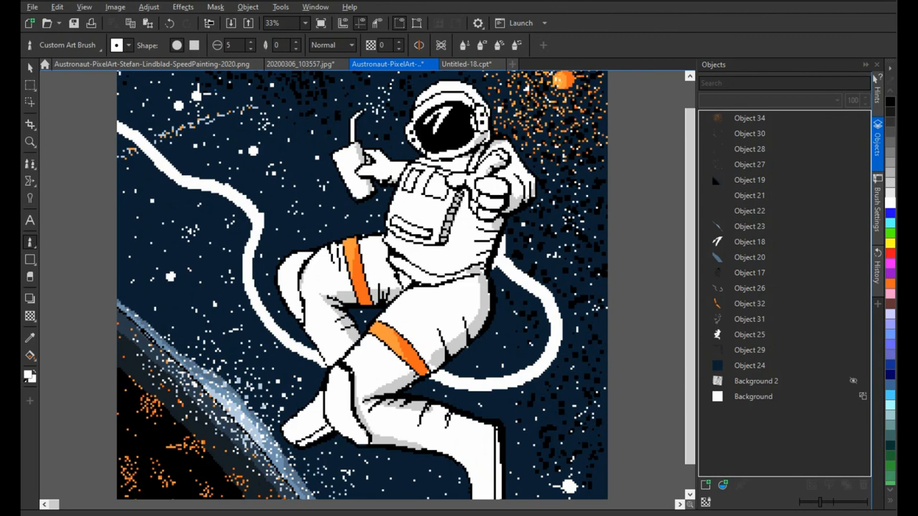
click(111, 9)
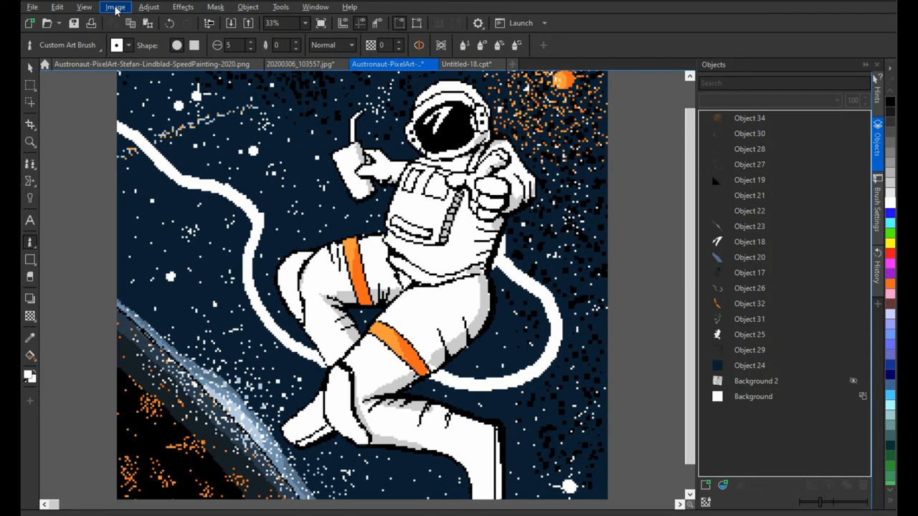
Switch to the titled 'Illustration Stefan Lindblad' document and pick the Text tool
click(115, 7)
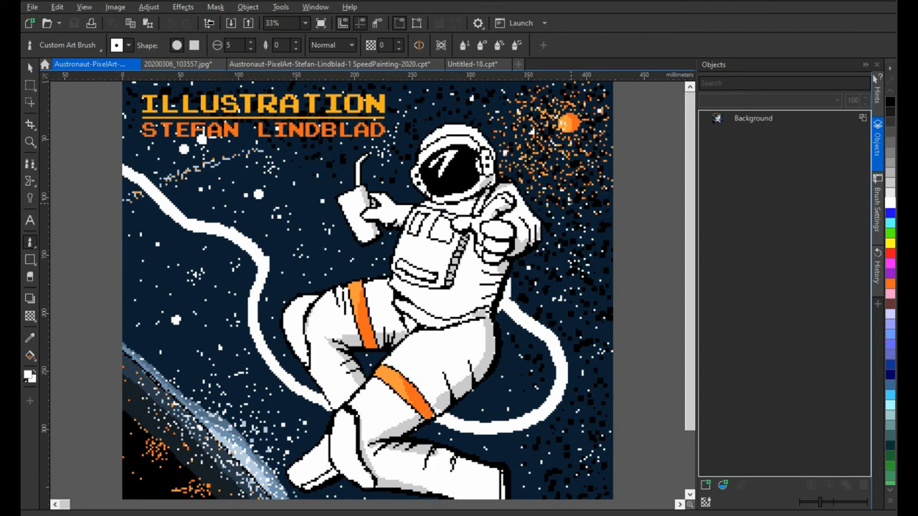
click(27, 221)
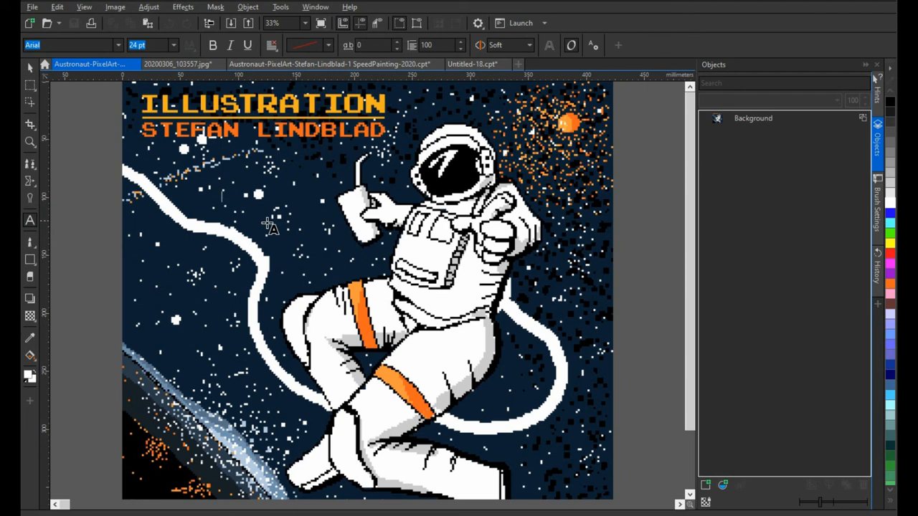